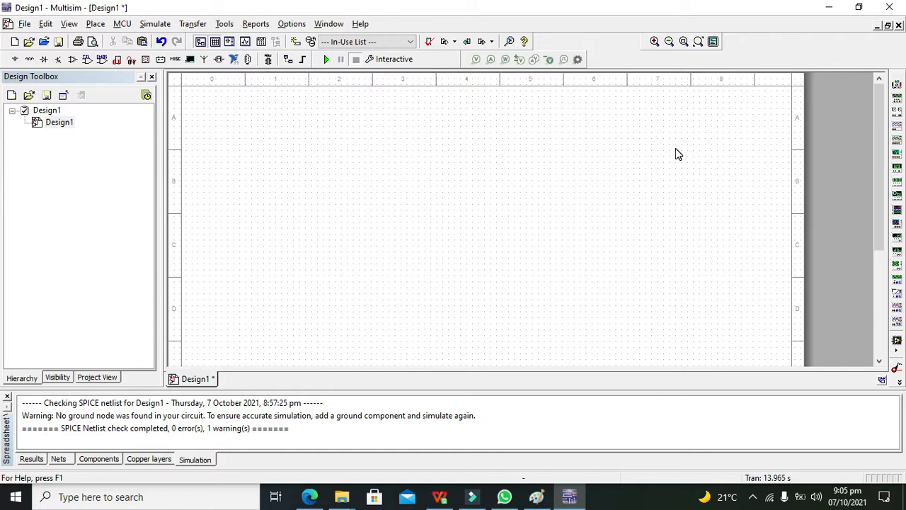
mouse_move(681, 153)
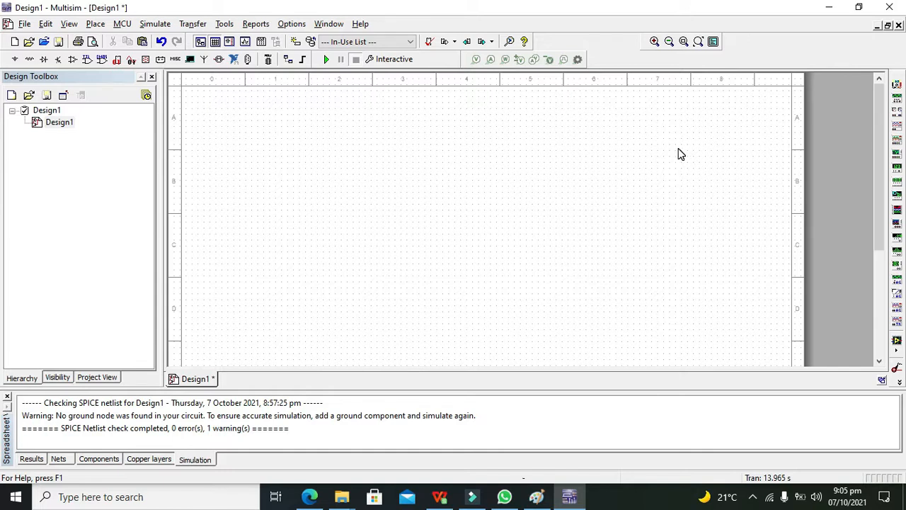
mouse_move(654, 172)
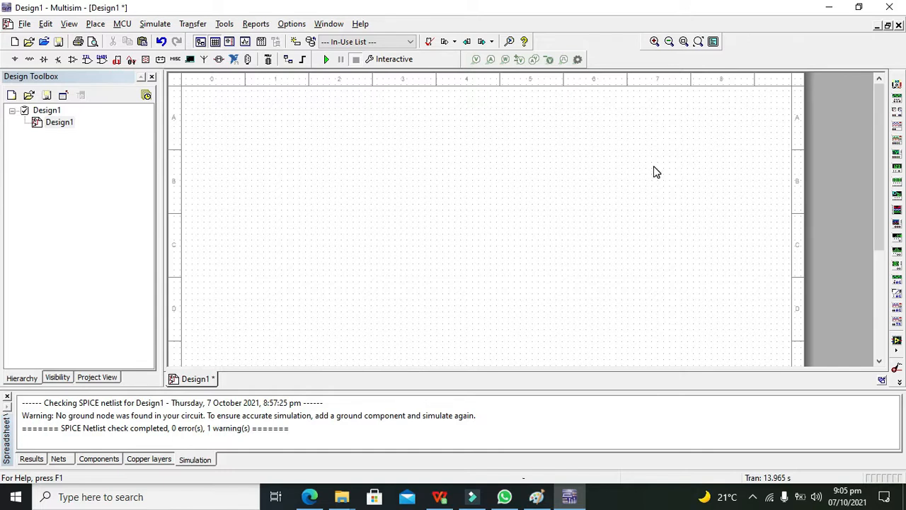
mouse_move(395, 213)
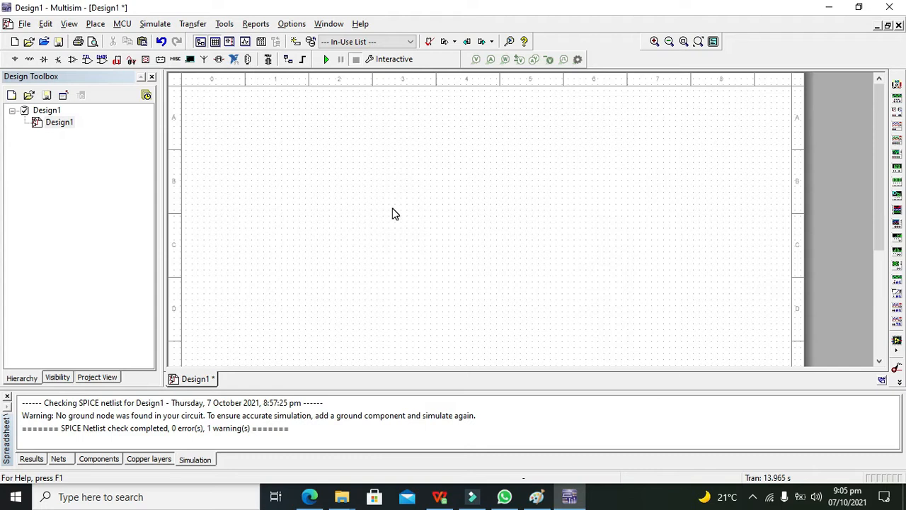
mouse_move(394, 218)
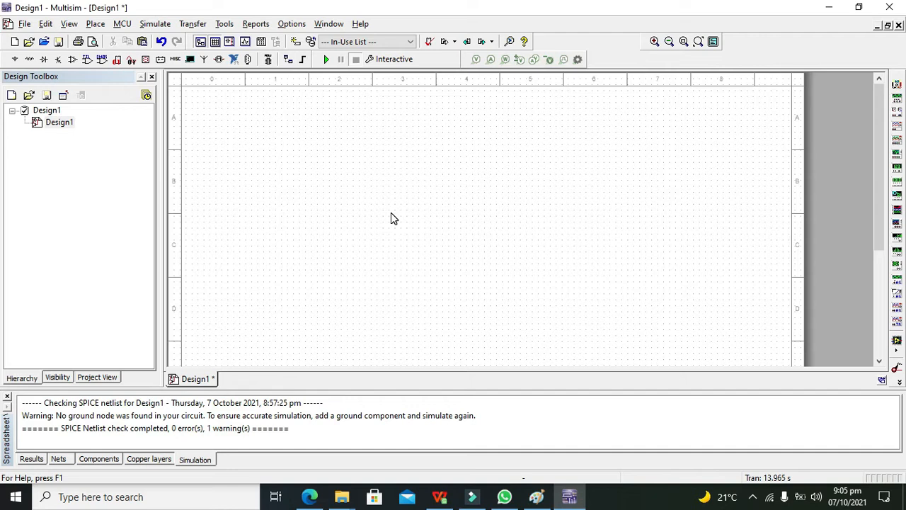
mouse_move(388, 233)
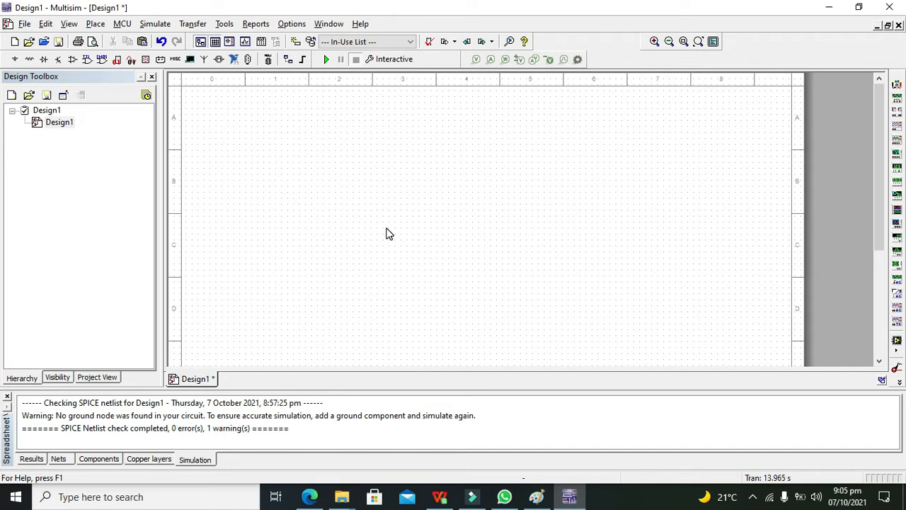
mouse_move(338, 194)
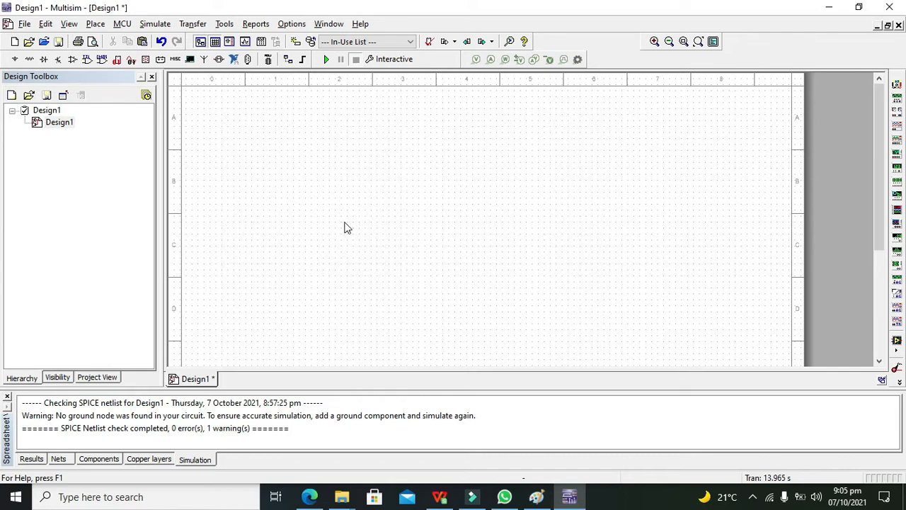
mouse_move(347, 194)
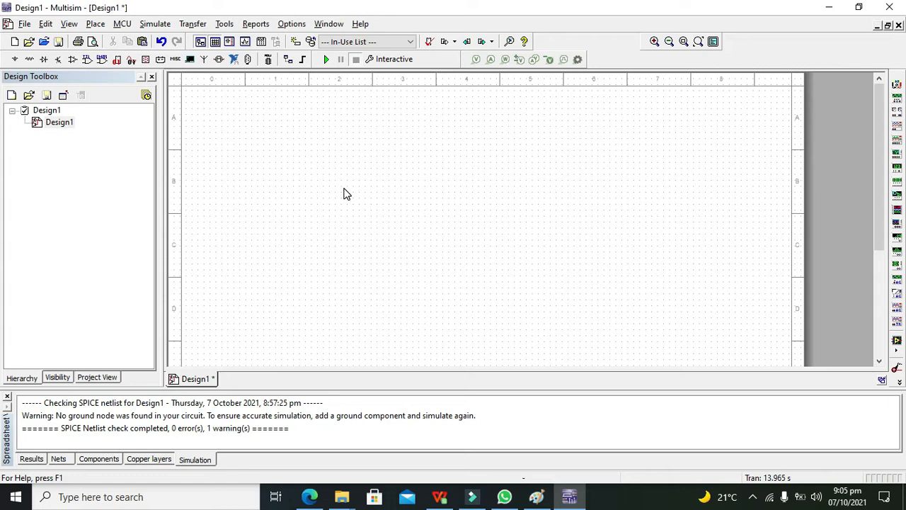
Place a 12 V DC_POWER source V1 with a GROUND symbol beneath it
left_click(342, 187)
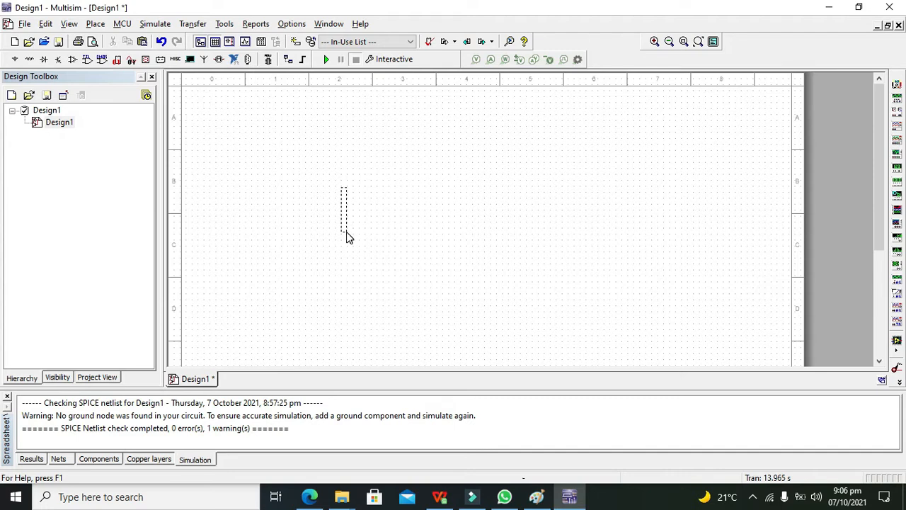
mouse_move(347, 241)
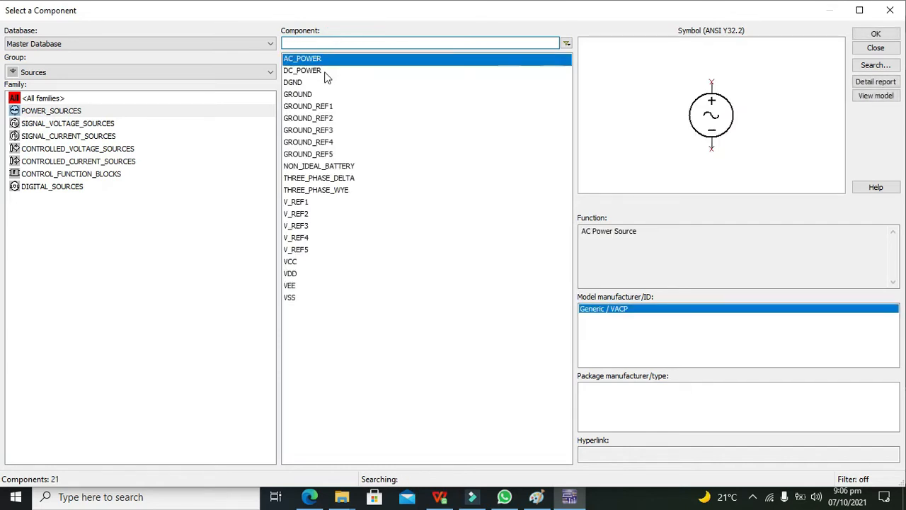
left_click(876, 33)
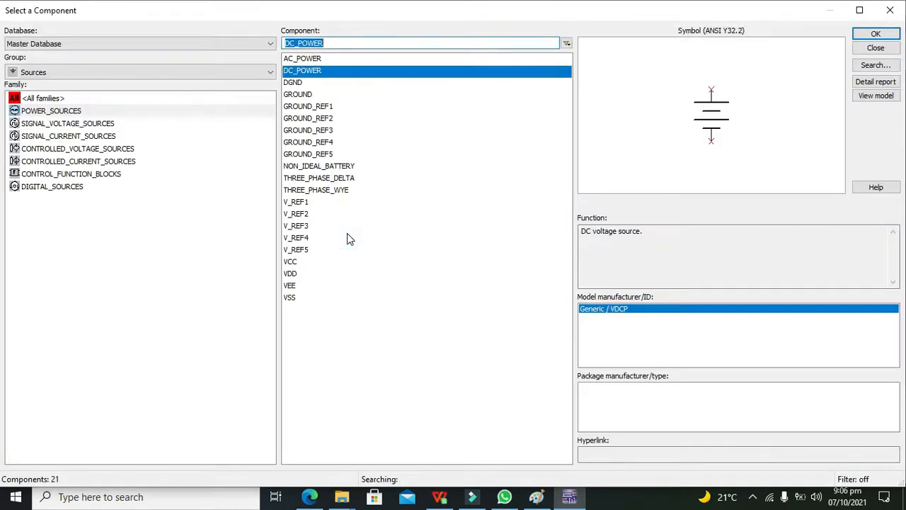
left_click(297, 94)
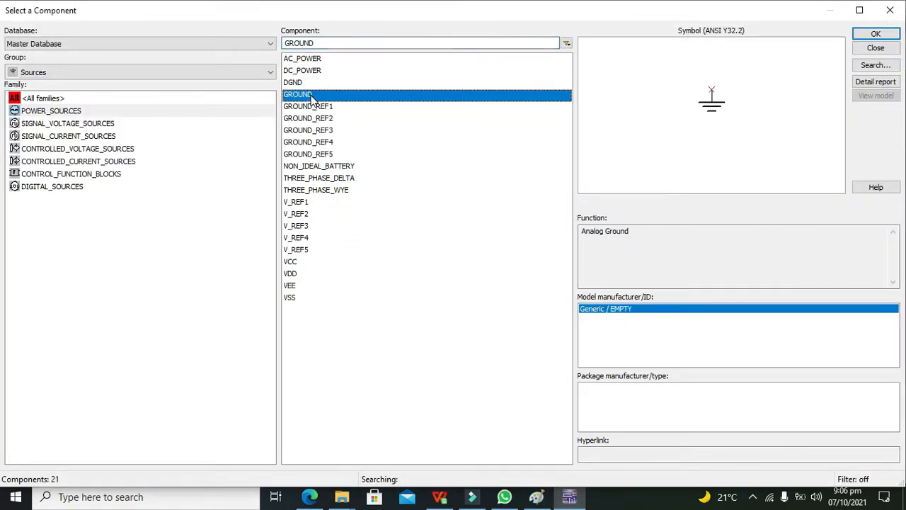
left_click(876, 33)
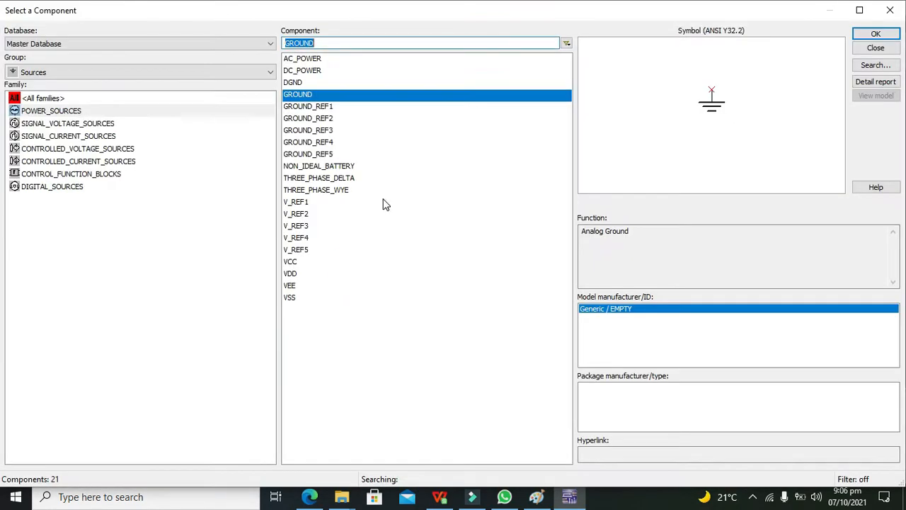
left_click(876, 47)
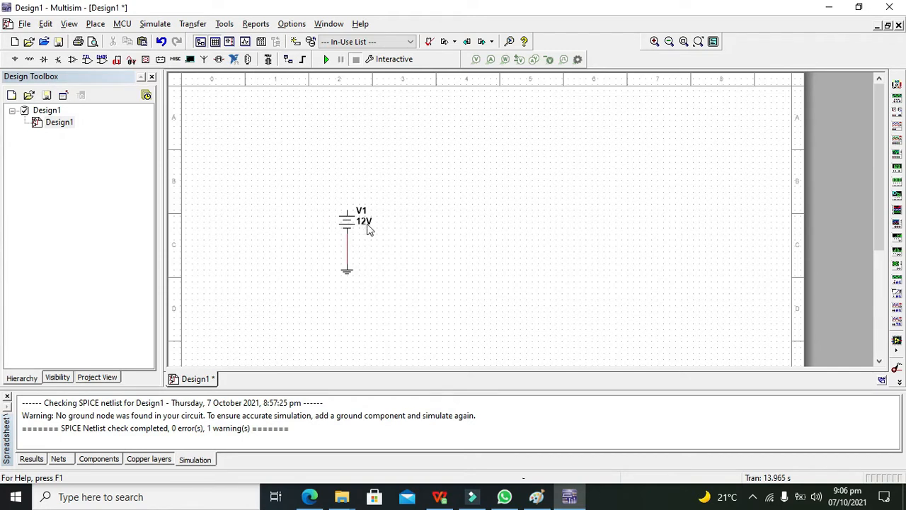
Change source V1's voltage from 12 V to 5 V
double_click(347, 221)
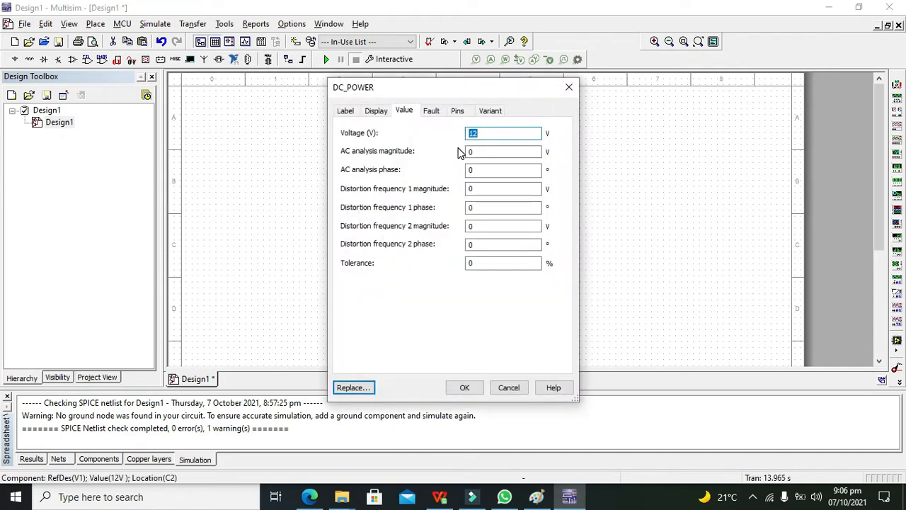
type("5")
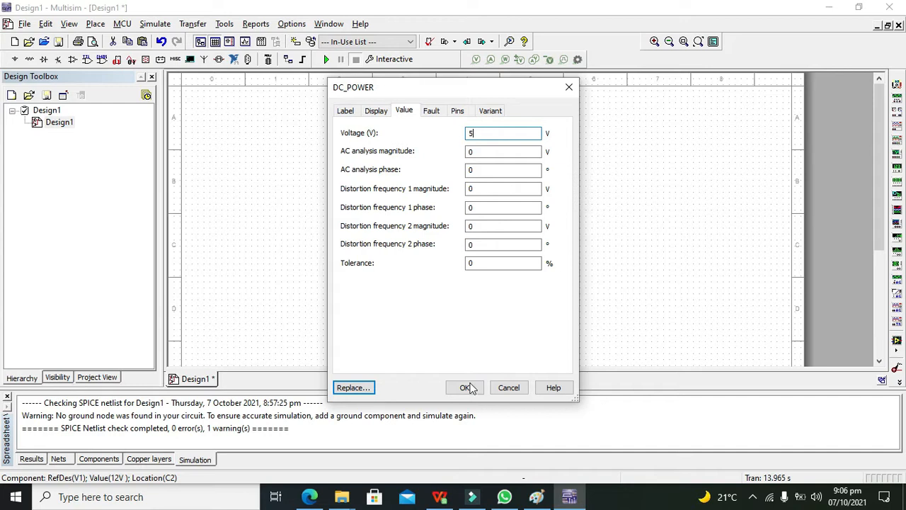
left_click(465, 387)
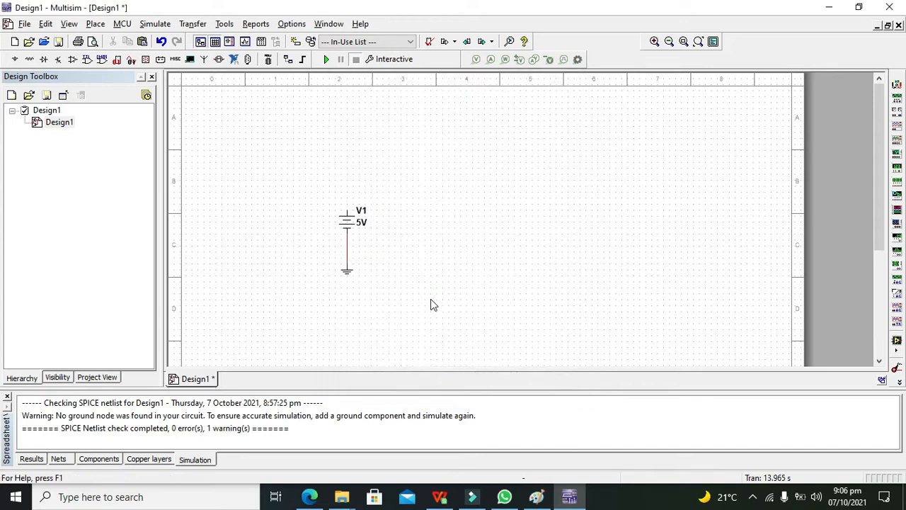
left_click(413, 259)
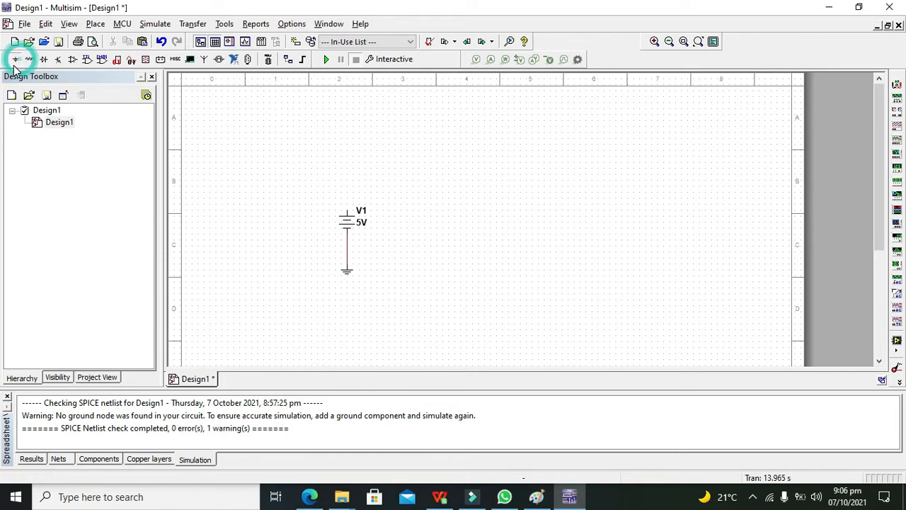
Place section A of a TTL 7408N AND gate (U1A) beside the source
left_click(14, 59)
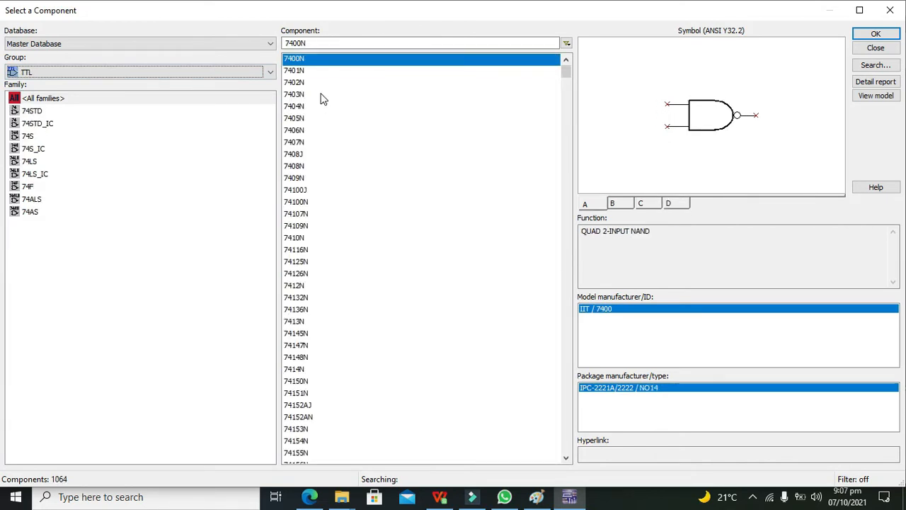
left_click(294, 94)
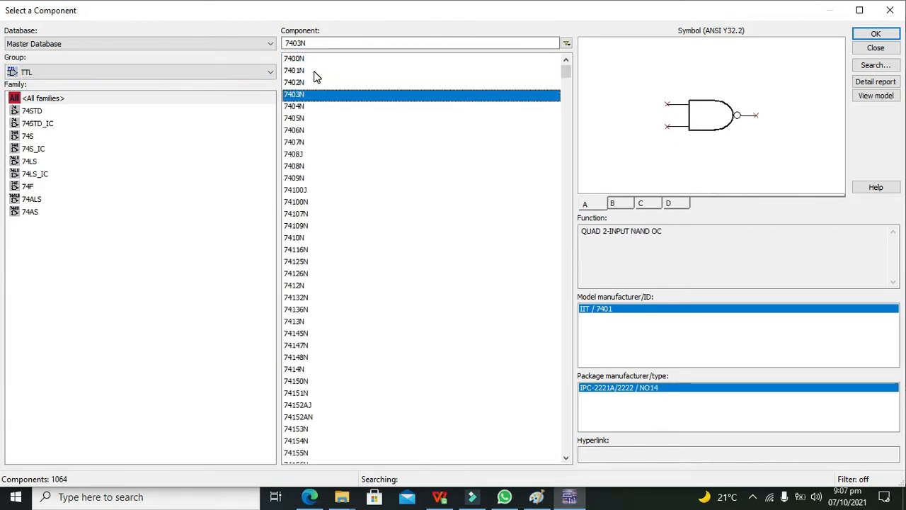
left_click(293, 154)
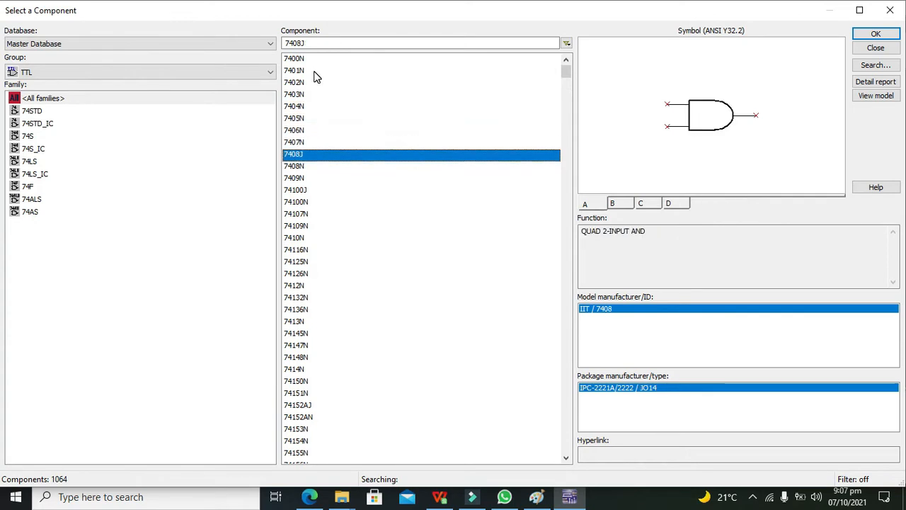
mouse_move(316, 113)
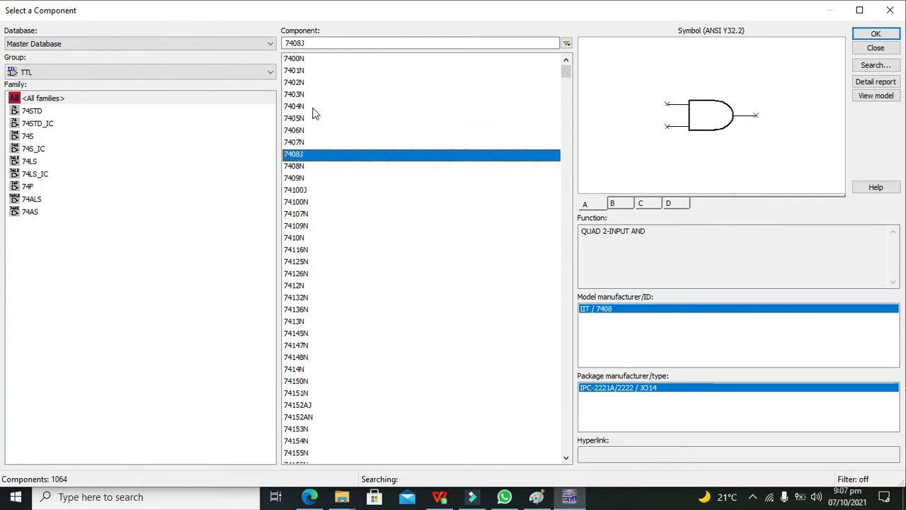
mouse_move(315, 170)
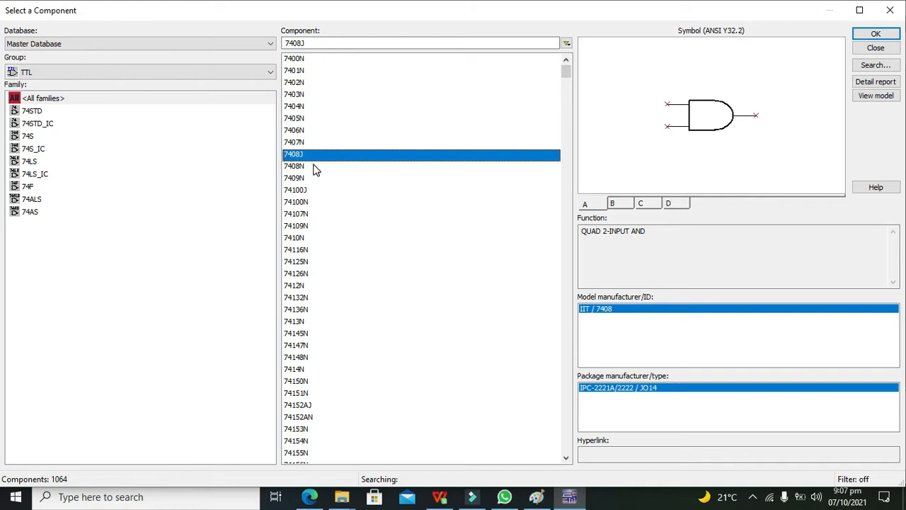
left_click(294, 166)
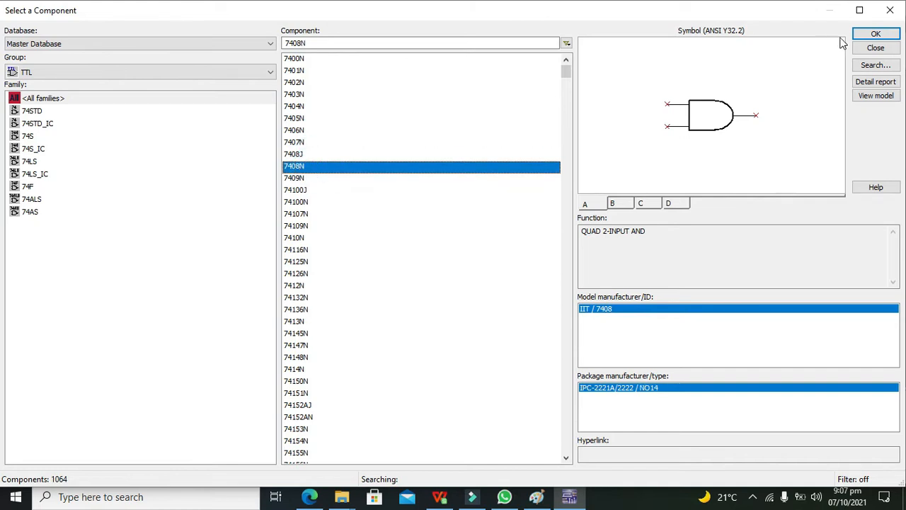
left_click(875, 34)
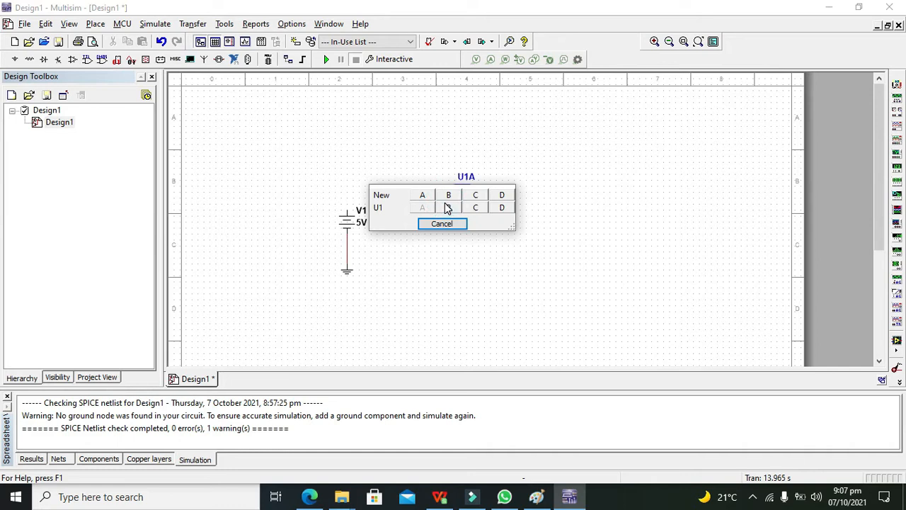
left_click(381, 195)
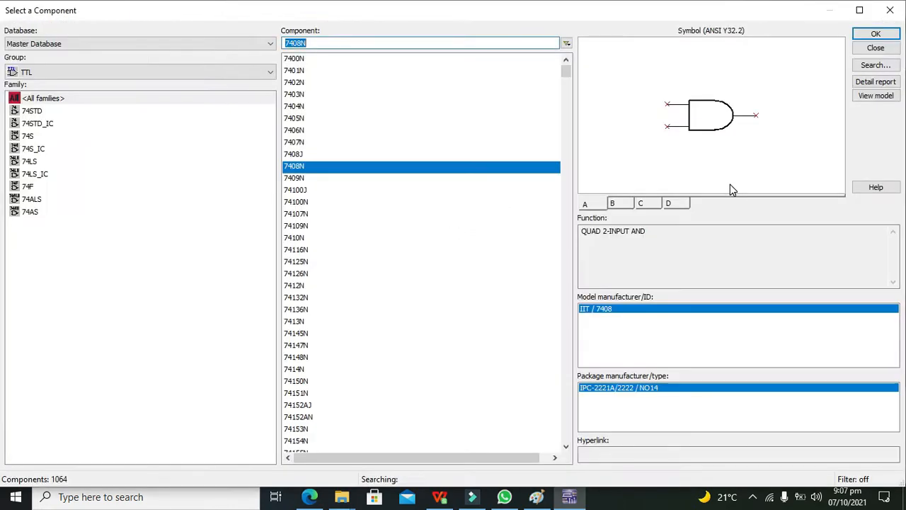
left_click(876, 33)
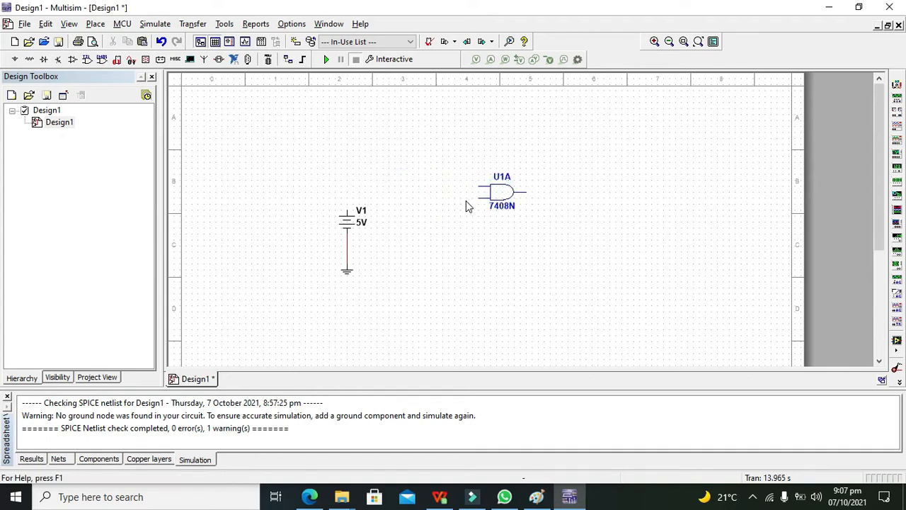
mouse_move(172, 92)
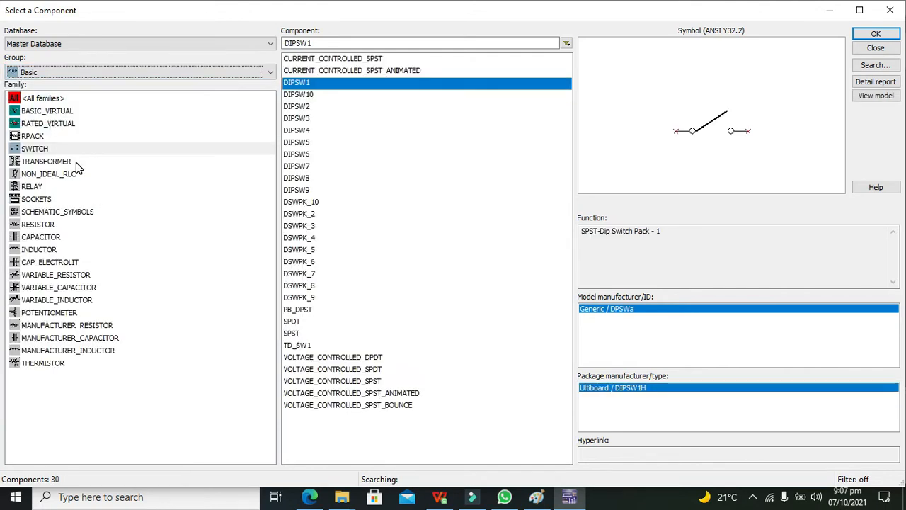
Place two DIPSW1 switches, S1 and S2, between V1 and the AND gate
left_click(34, 148)
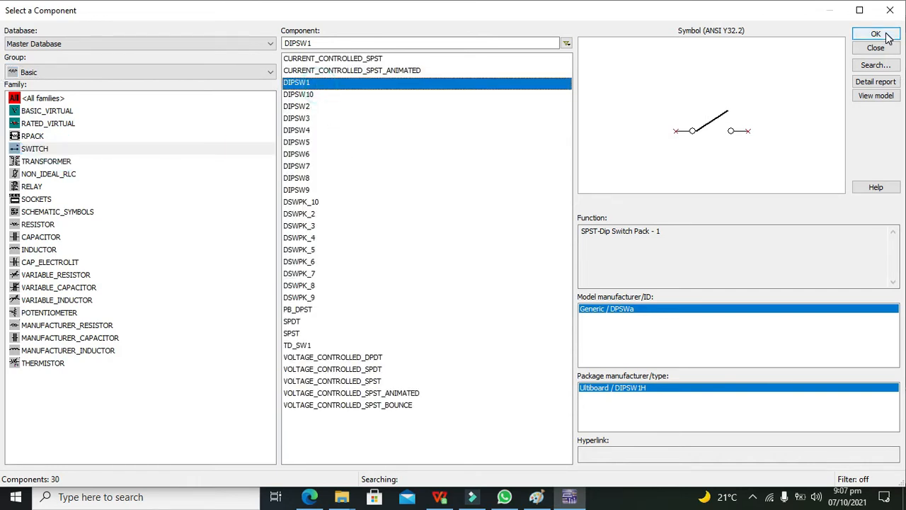
left_click(876, 34)
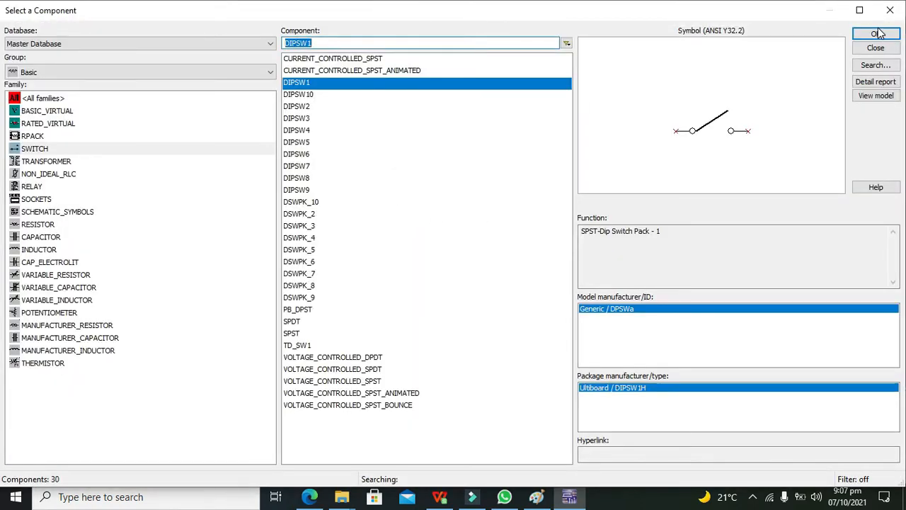
left_click(876, 33)
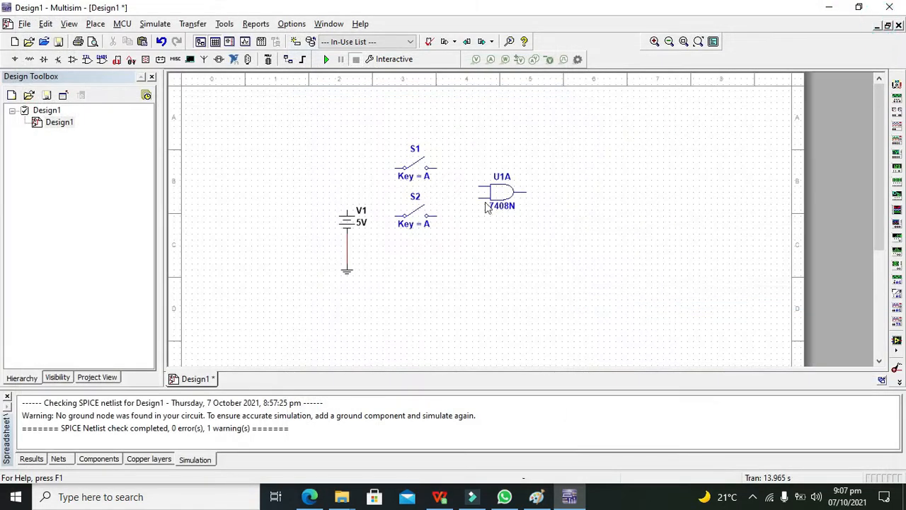
Wire V1's positive terminal to S1 and S2, and each switch to a U1A input
left_click_drag(438, 215, 478, 192)
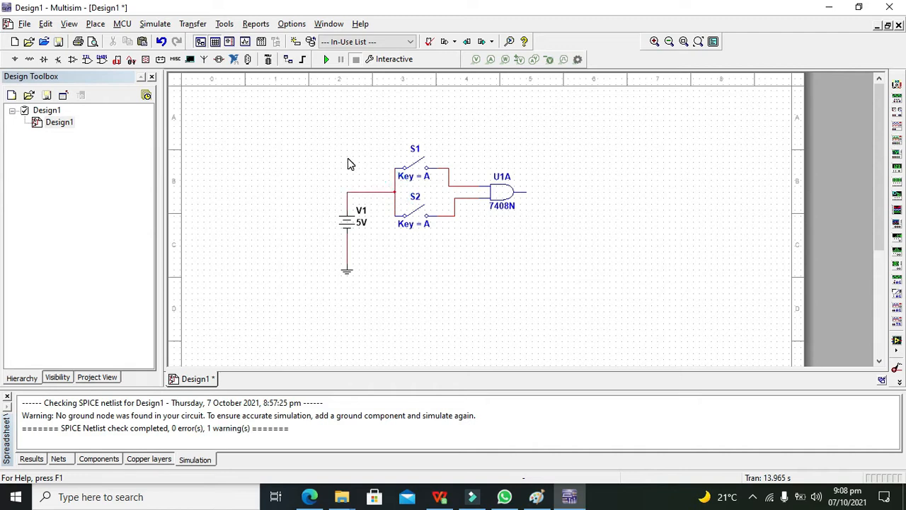
mouse_move(541, 196)
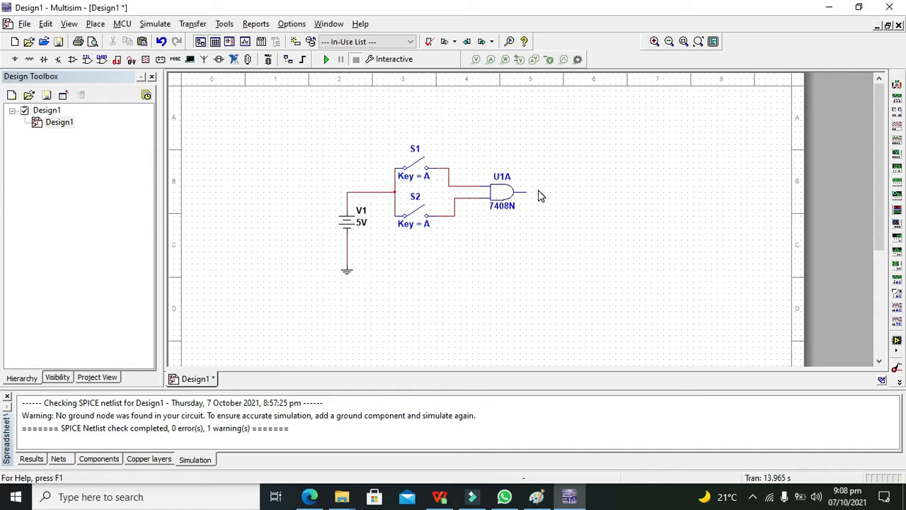
mouse_move(146, 96)
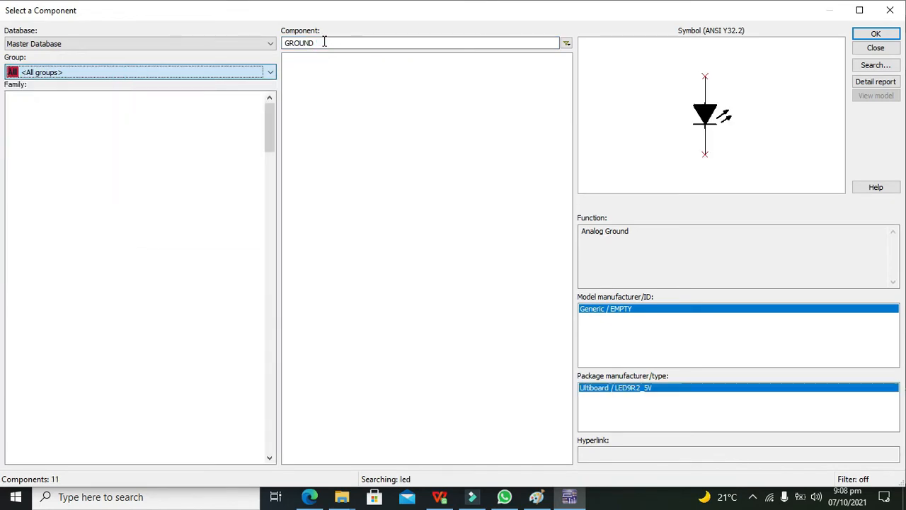
Search the LED parts and select LED_red for placement
type("LED_blue")
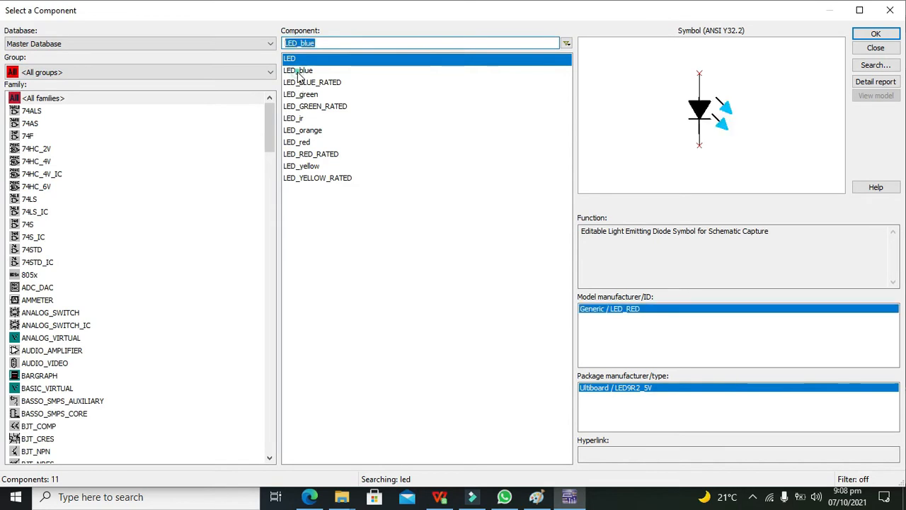
left_click(300, 94)
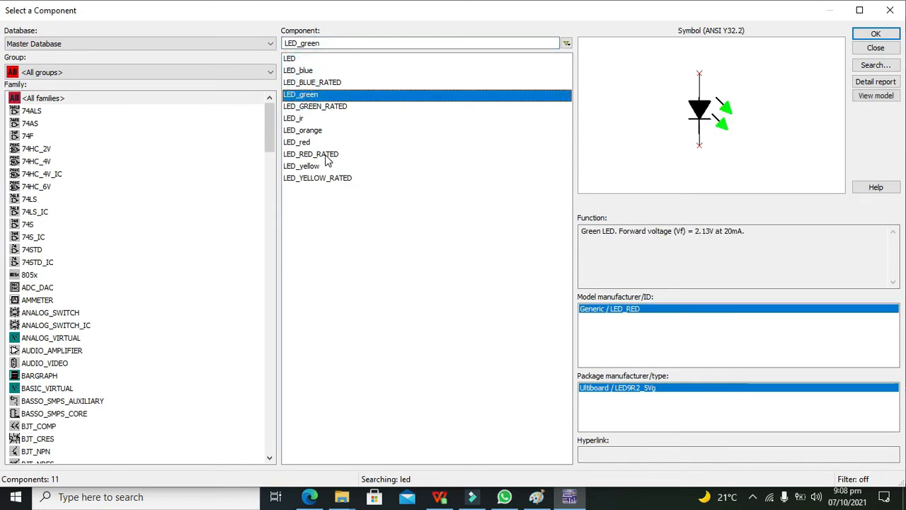
left_click(296, 142)
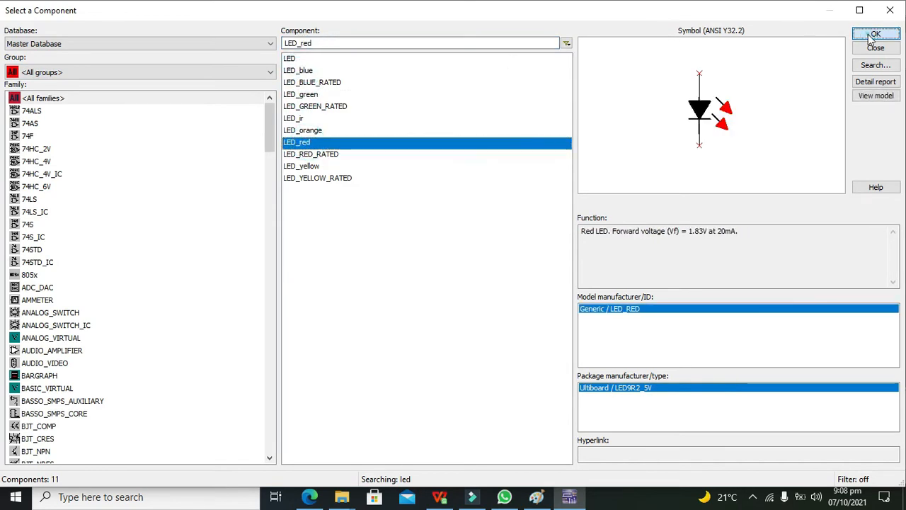
left_click(876, 34)
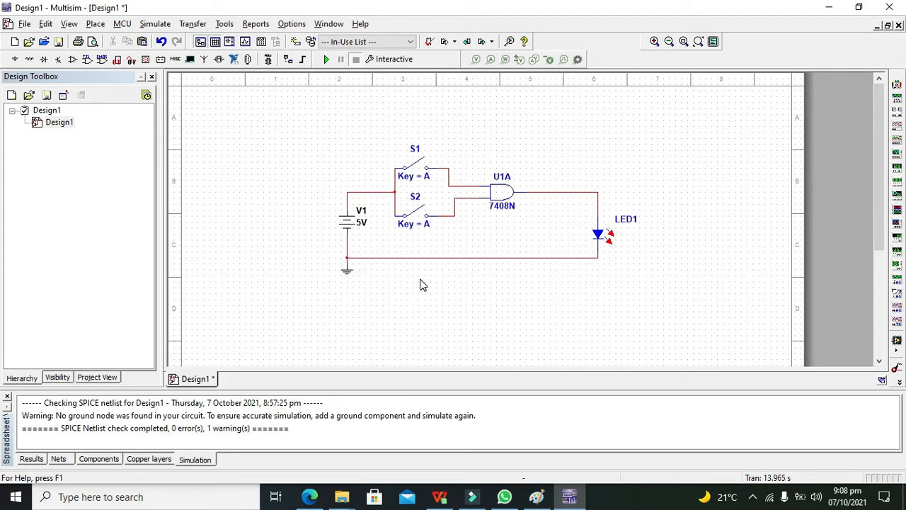
mouse_move(344, 96)
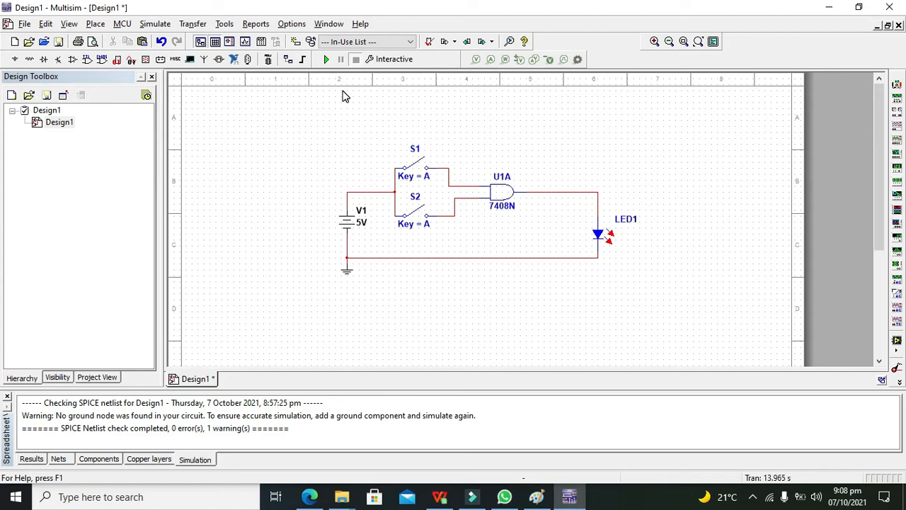
mouse_move(326, 59)
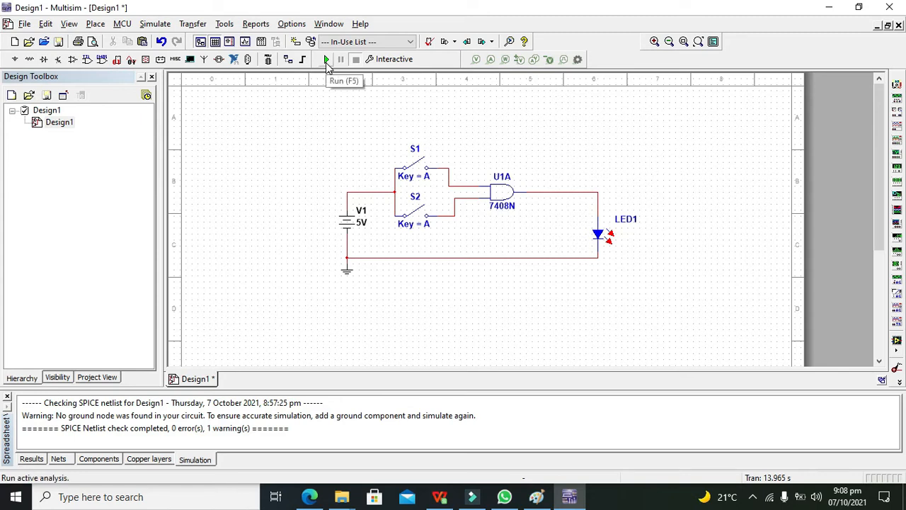
Run the interactive simulation (F5) with both switches open and LED1 dark
left_click(327, 59)
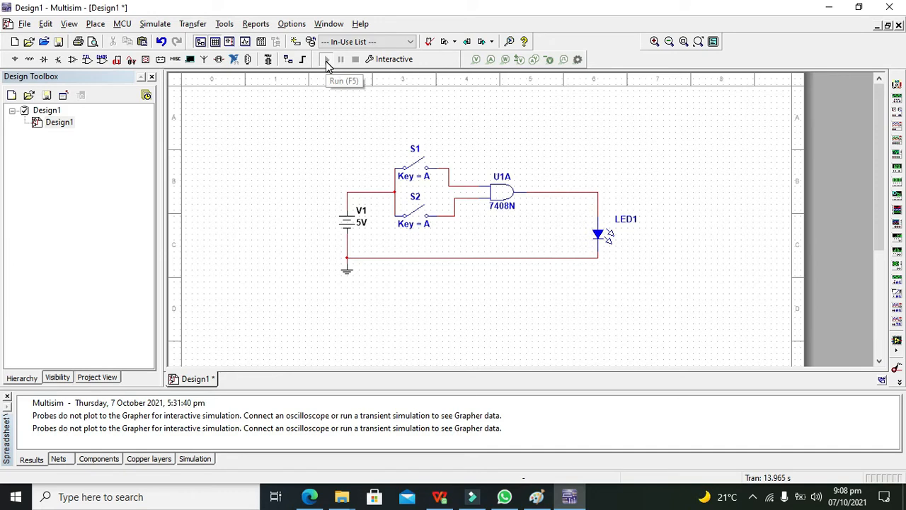
left_click(326, 58)
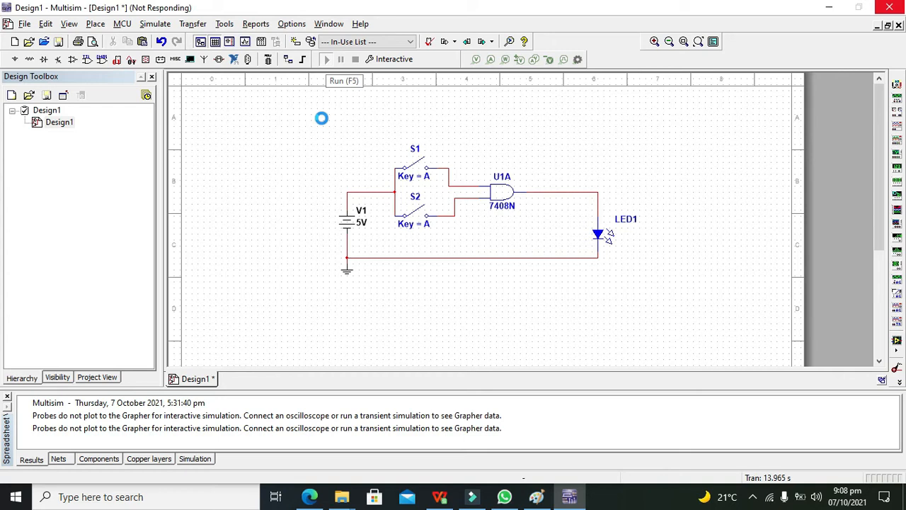
left_click(326, 59)
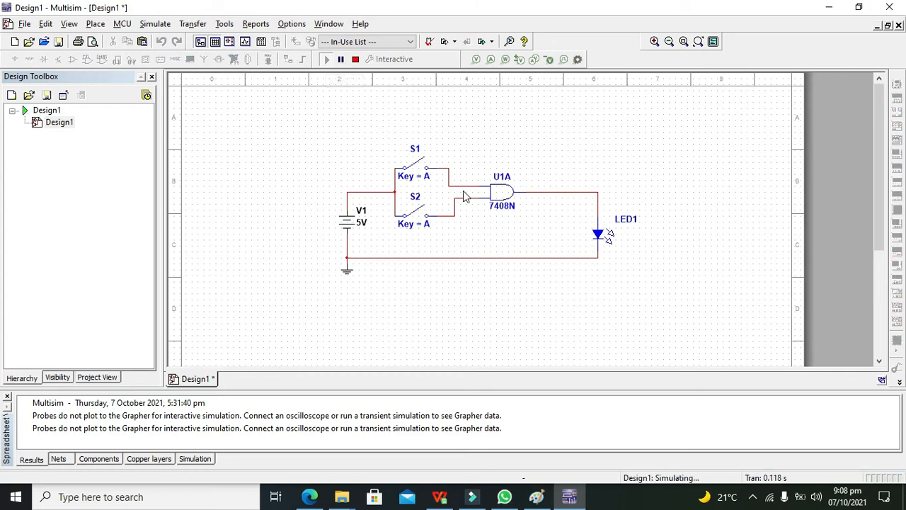
mouse_move(444, 178)
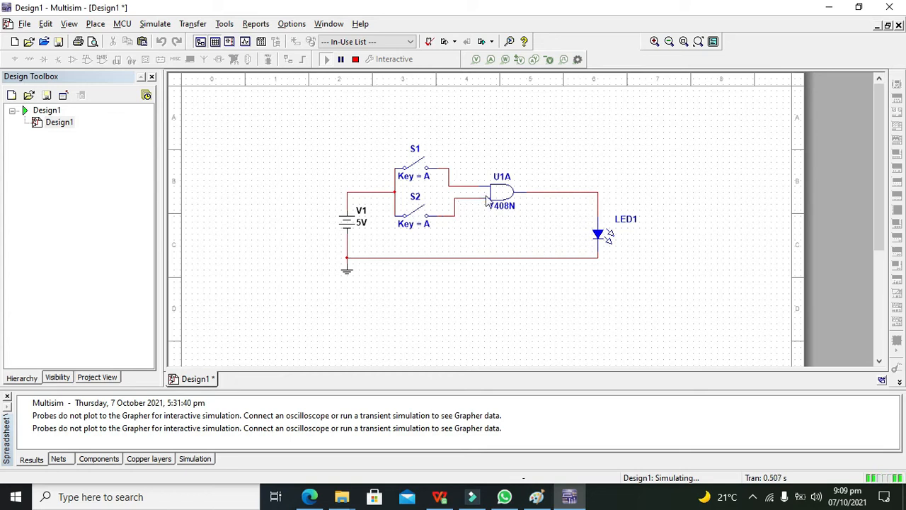
mouse_move(563, 218)
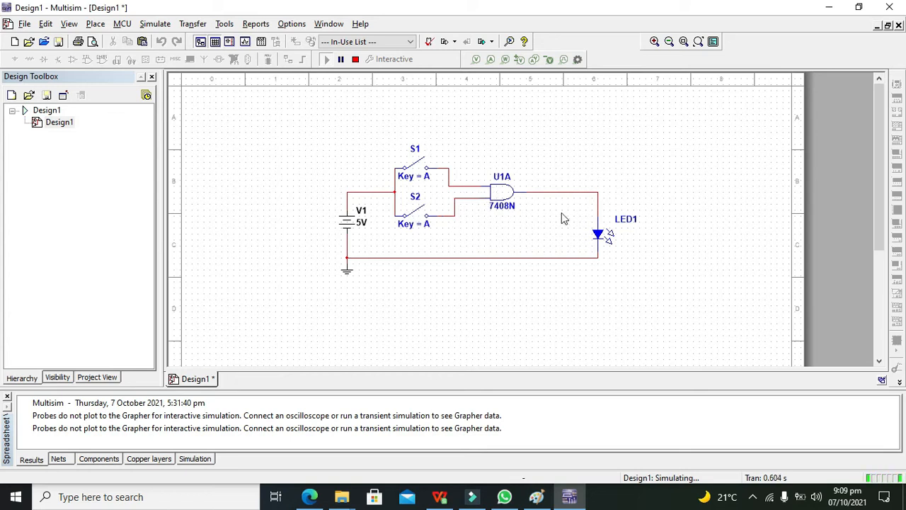
mouse_move(611, 239)
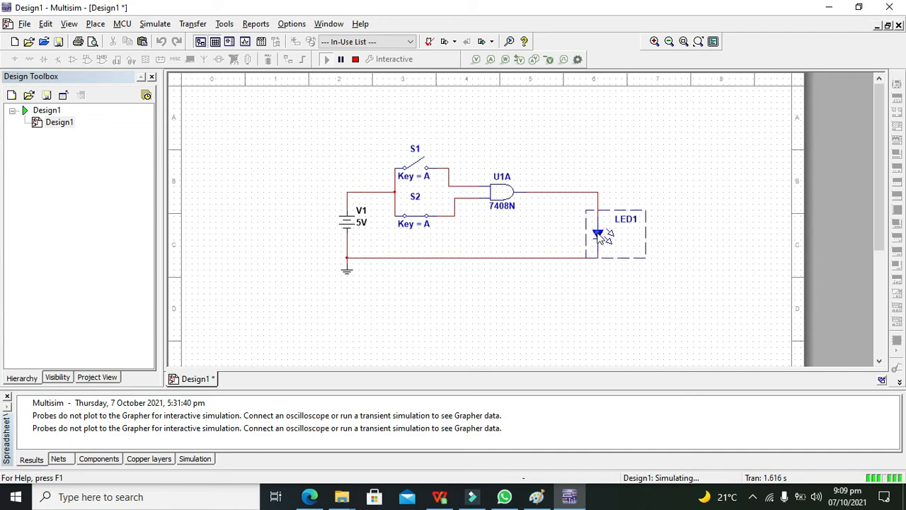
Close switch S2 while S1 stays open; LED1 stays unlit
left_click(687, 235)
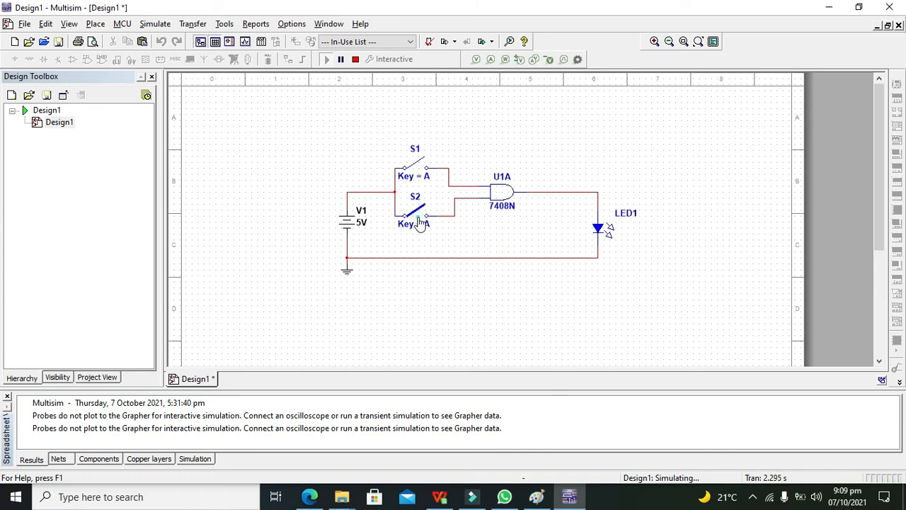
Reopen switch S2 and close switch S1; LED1 remains off
left_click(415, 167)
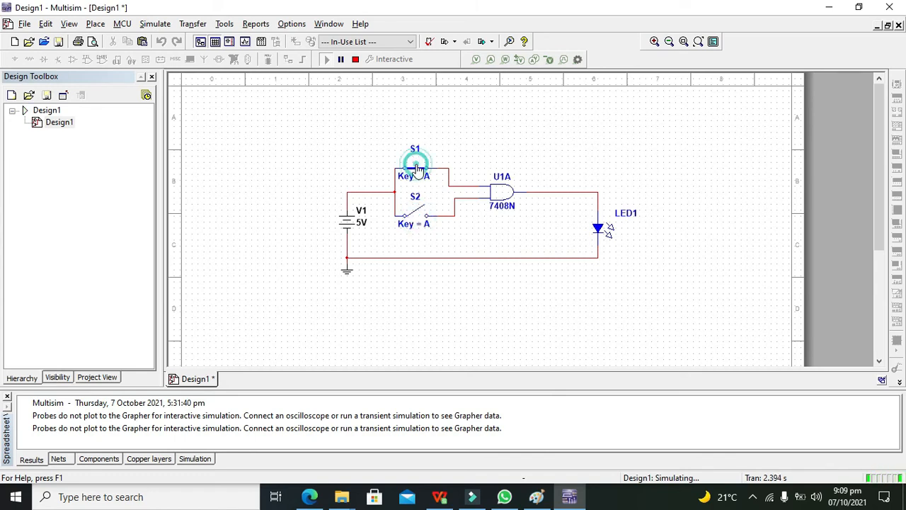
left_click(416, 165)
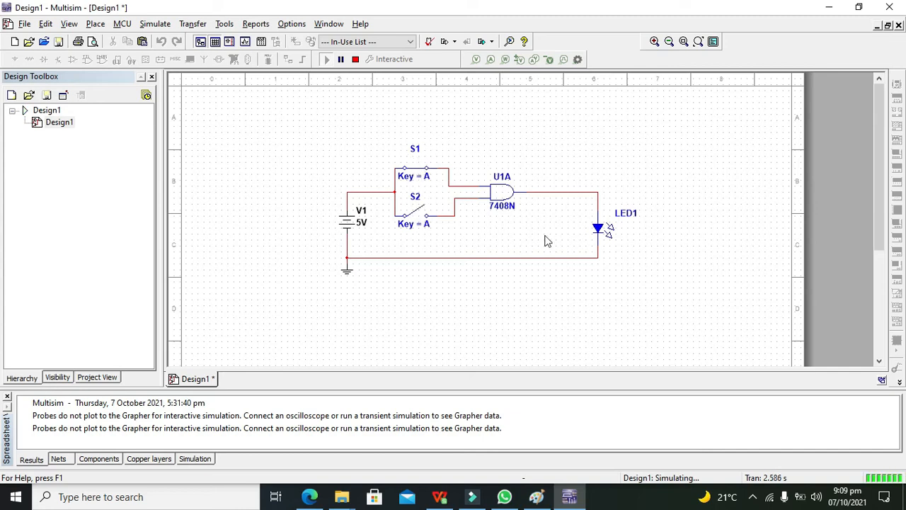
mouse_move(602, 234)
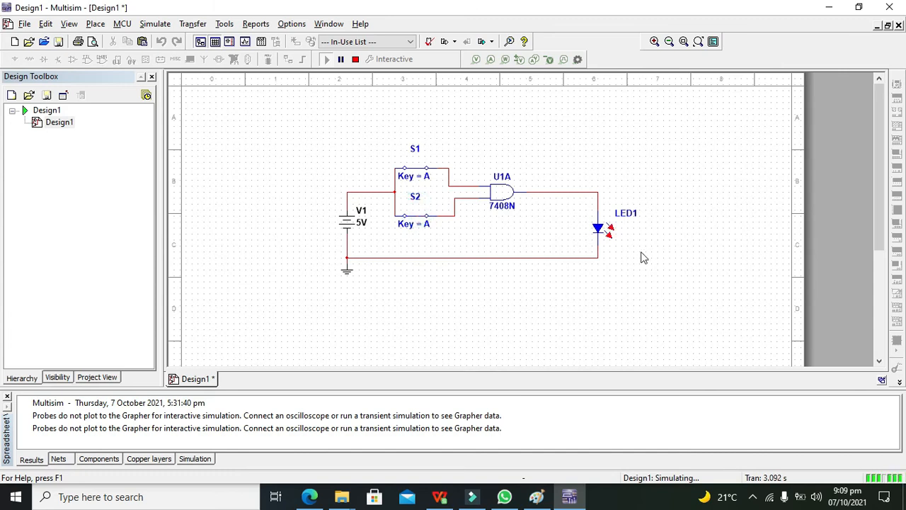
mouse_move(624, 238)
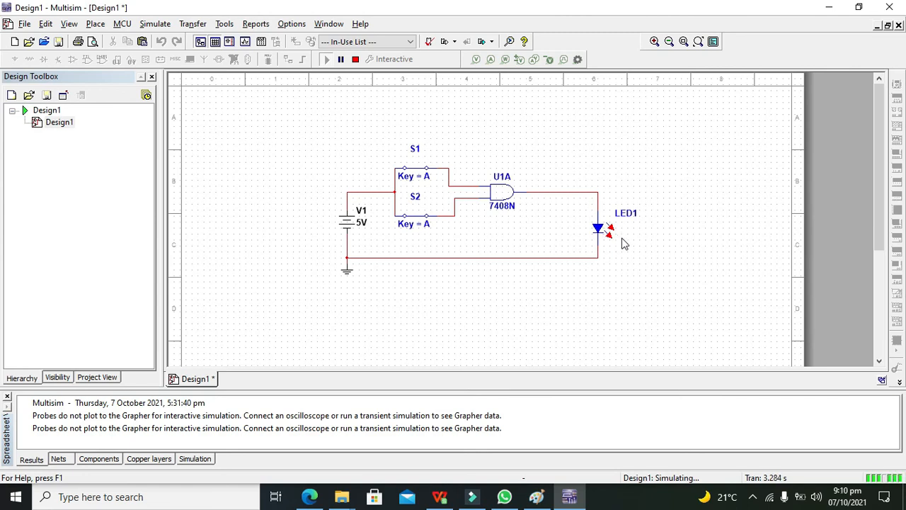
mouse_move(561, 164)
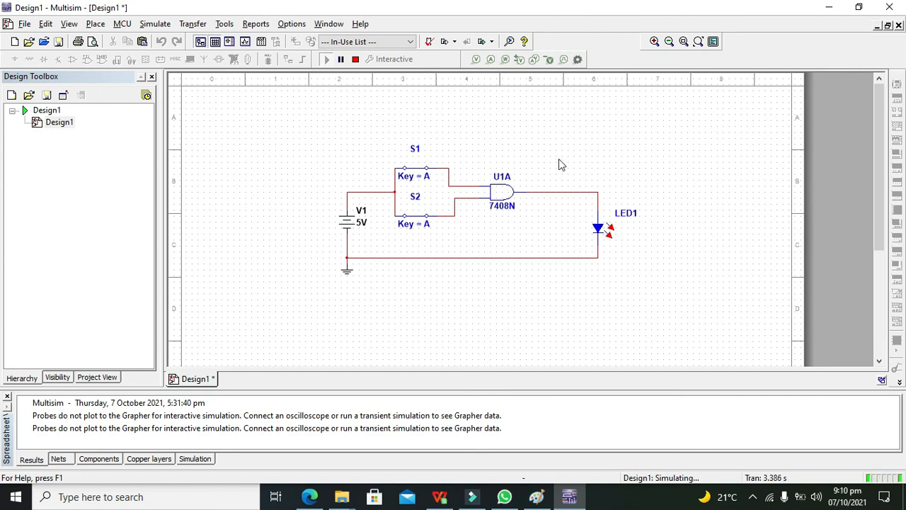
mouse_move(495, 176)
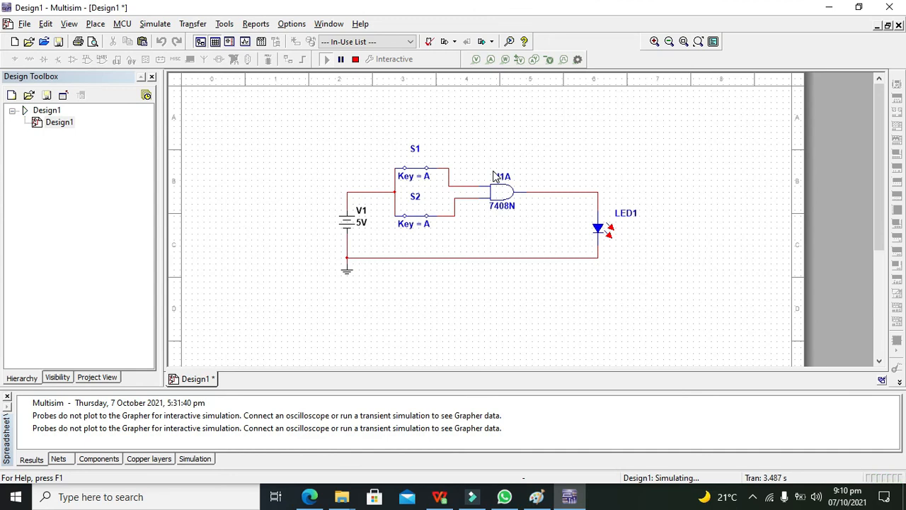
Close S2 together with S1 so LED1 lights red
left_click(415, 166)
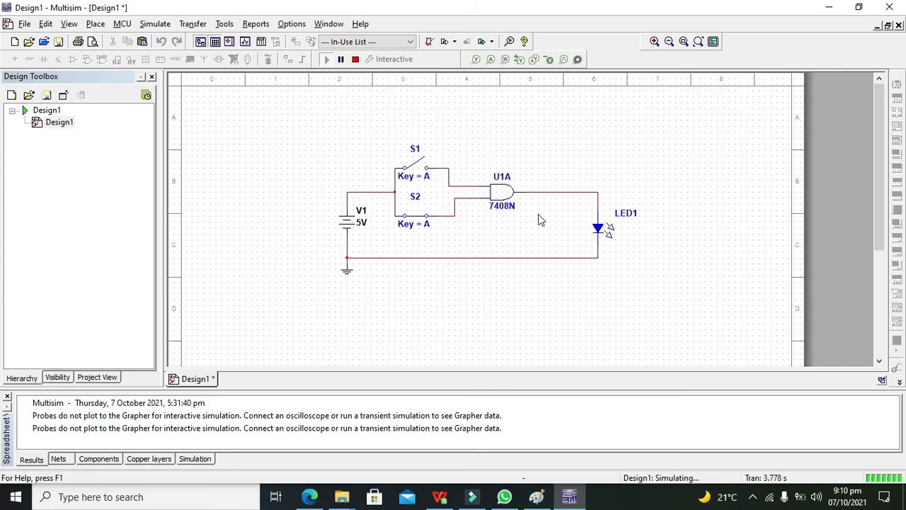
mouse_move(356, 59)
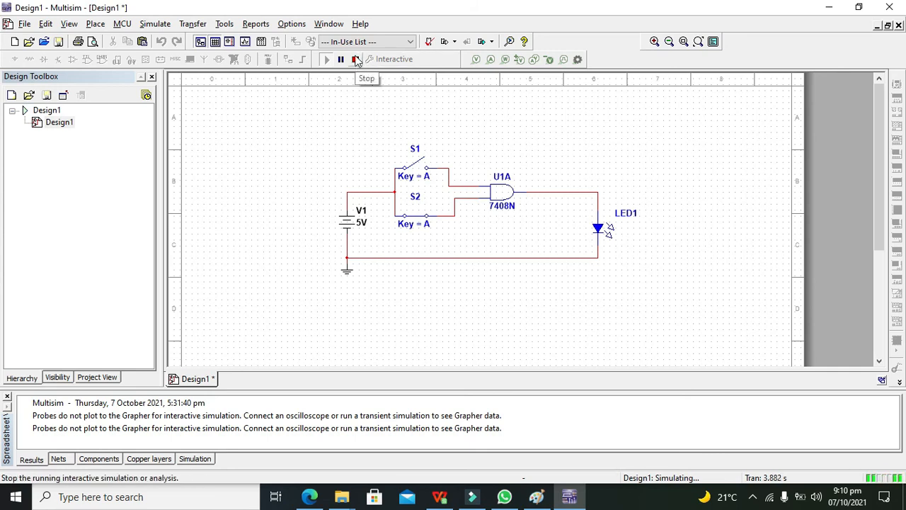